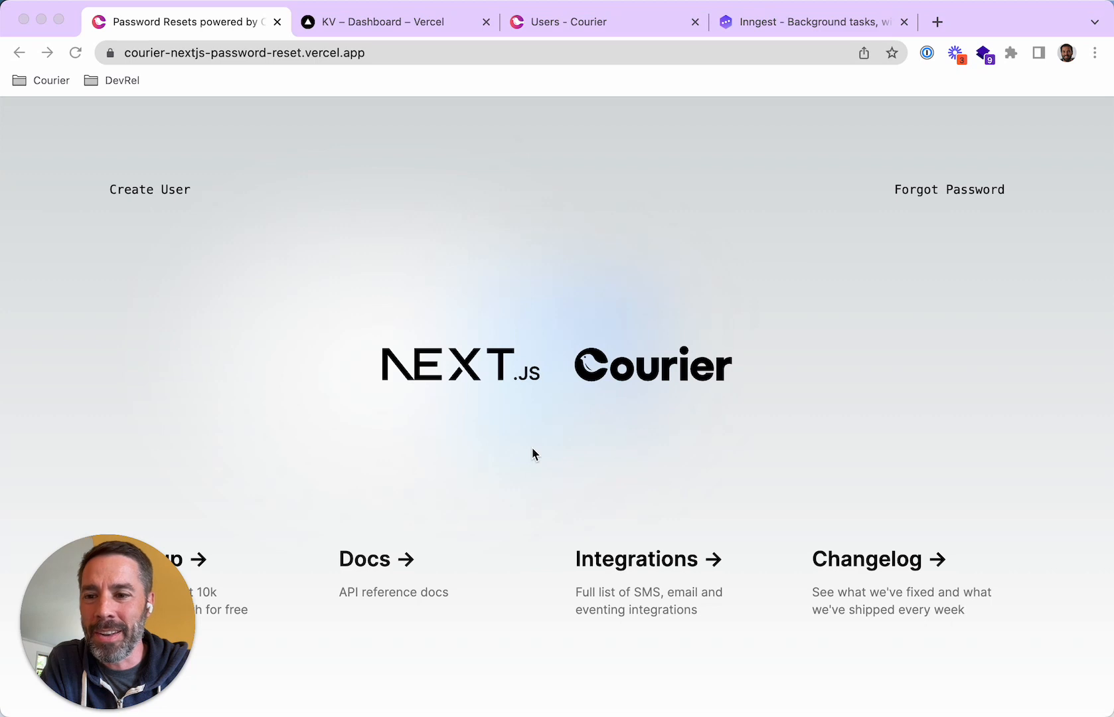
pyautogui.moveTo(284, 390)
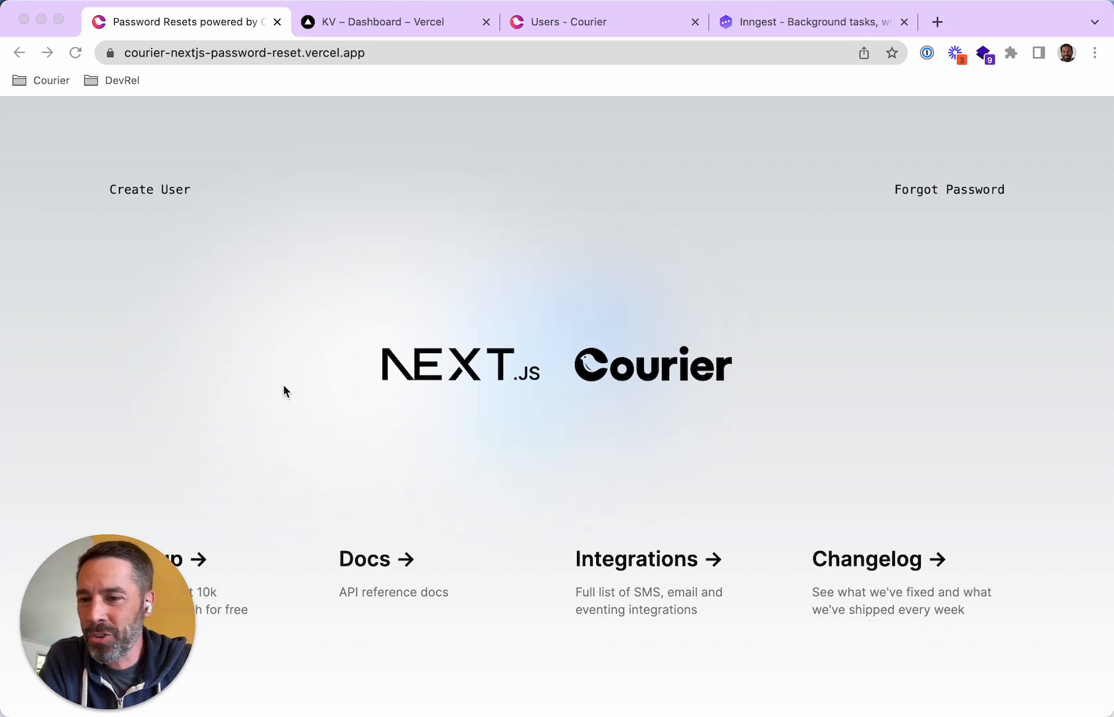
pyautogui.moveTo(274, 377)
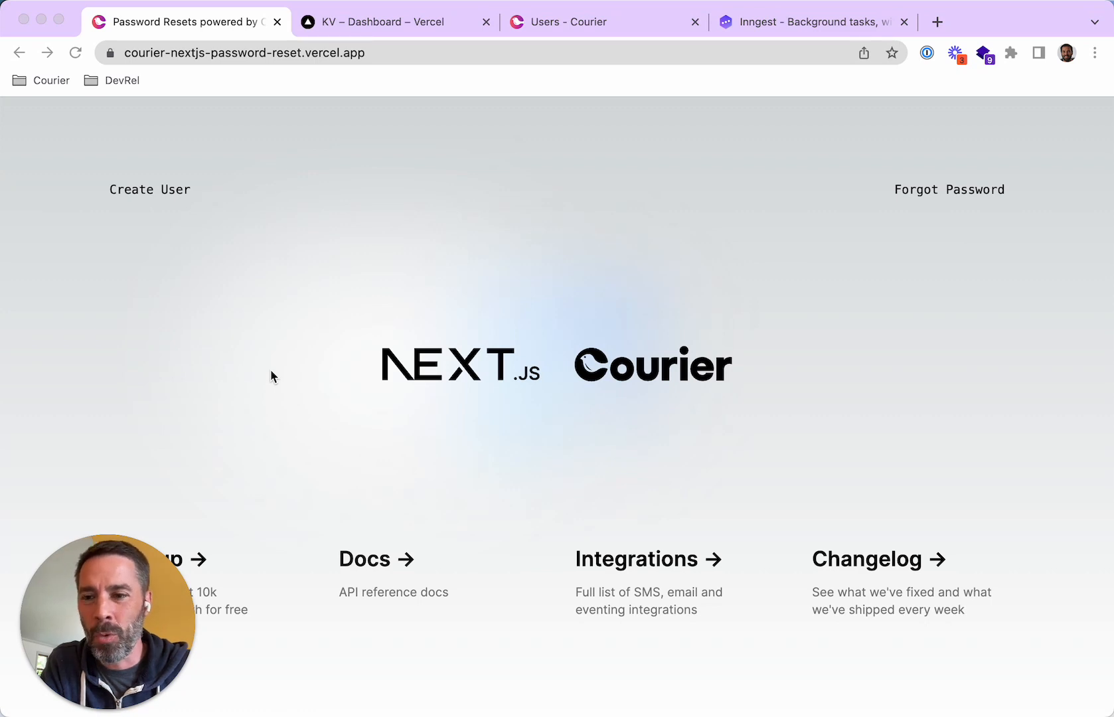
pyautogui.moveTo(235, 362)
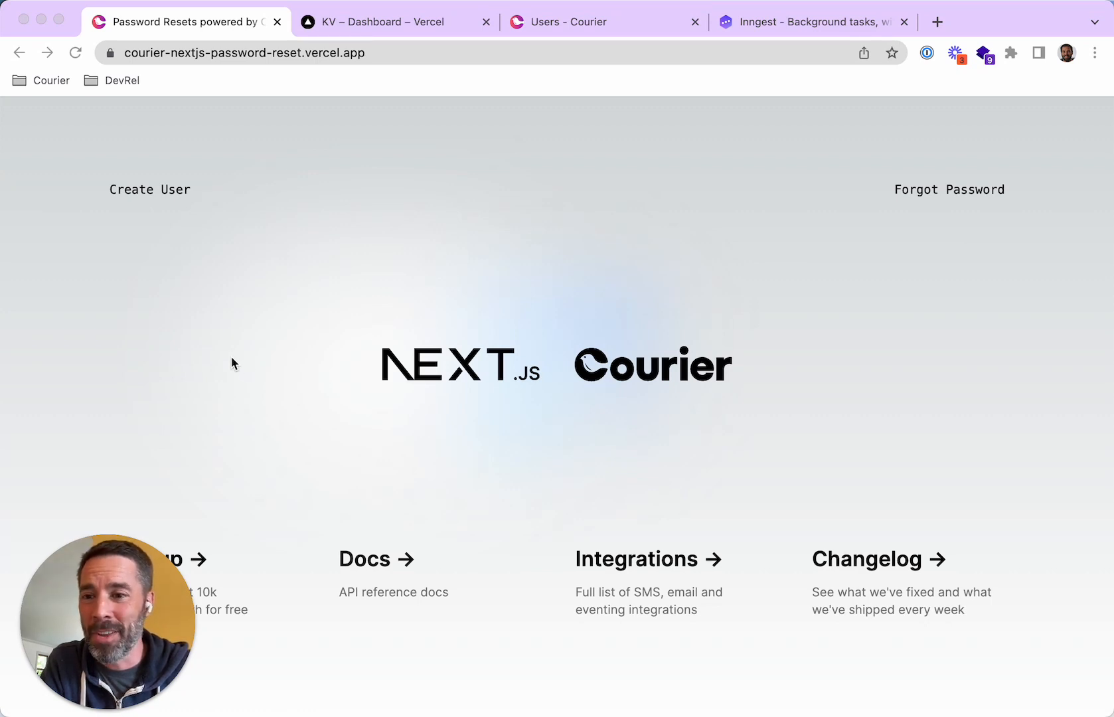
pyautogui.moveTo(149, 194)
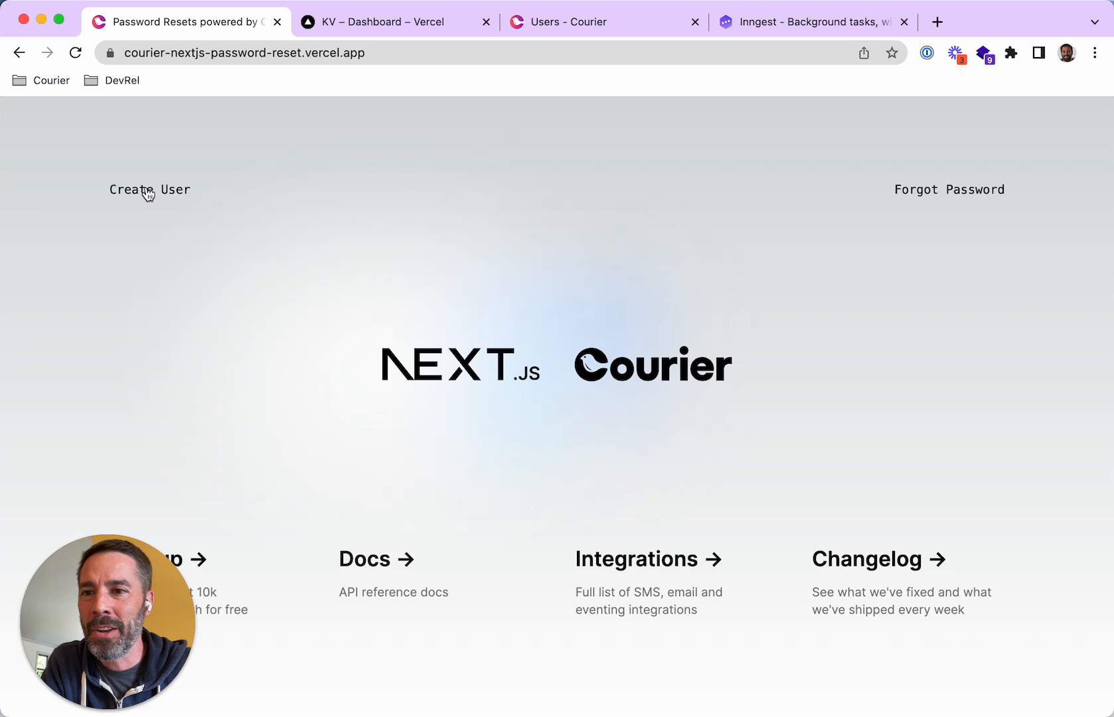
# - Create user Foo Bar with a courier email, mobile number, password and SMS notification preference
pyautogui.click(149, 190)
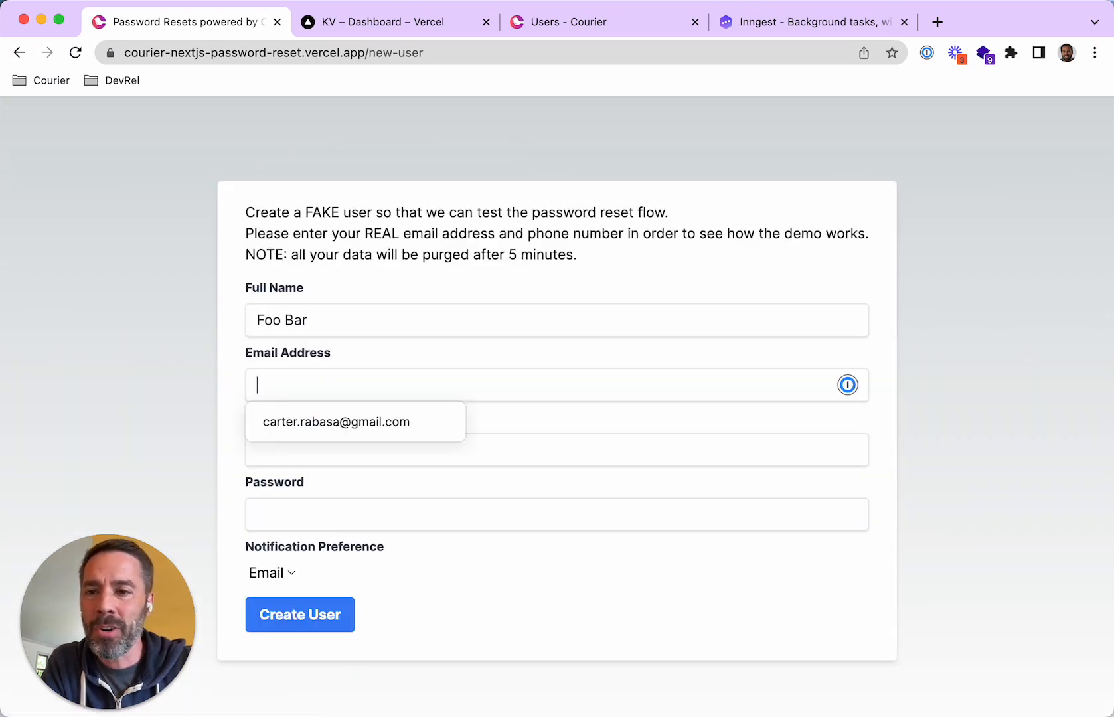
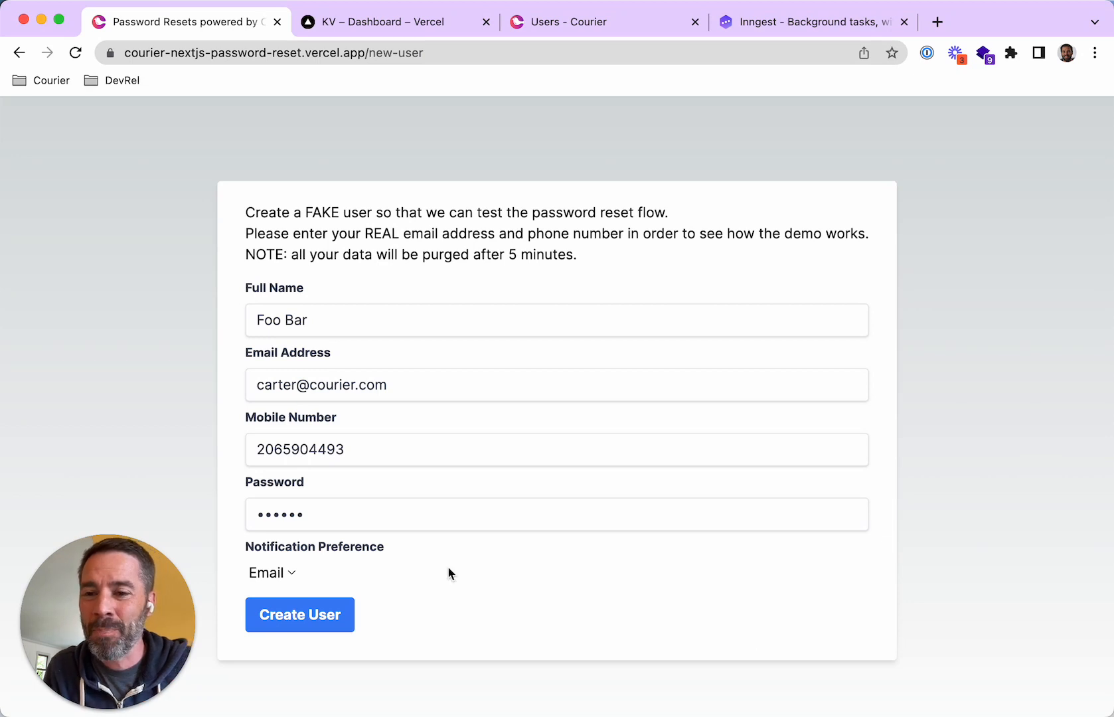
pyautogui.moveTo(290, 577)
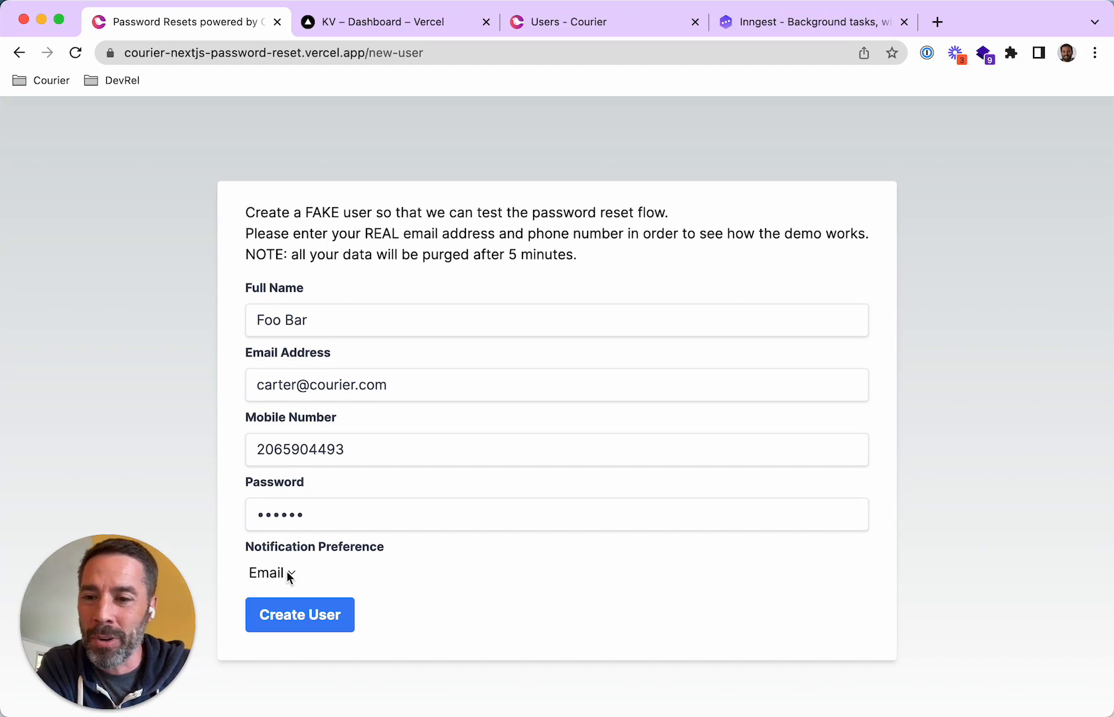
pyautogui.click(271, 572)
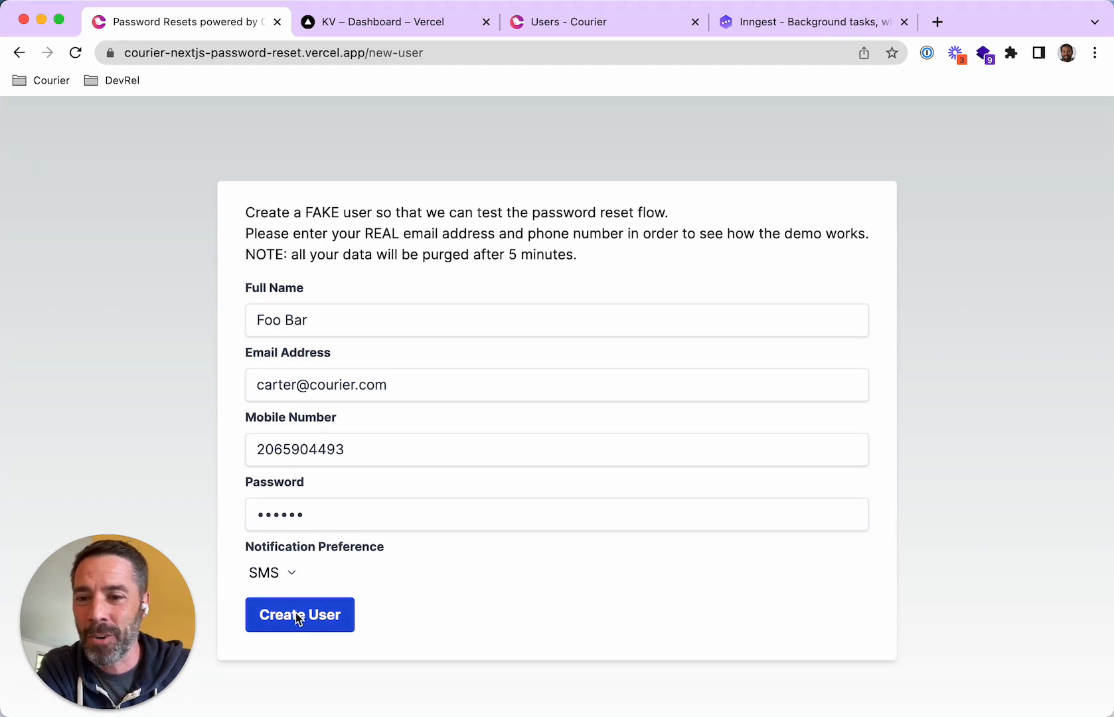
pyautogui.click(299, 614)
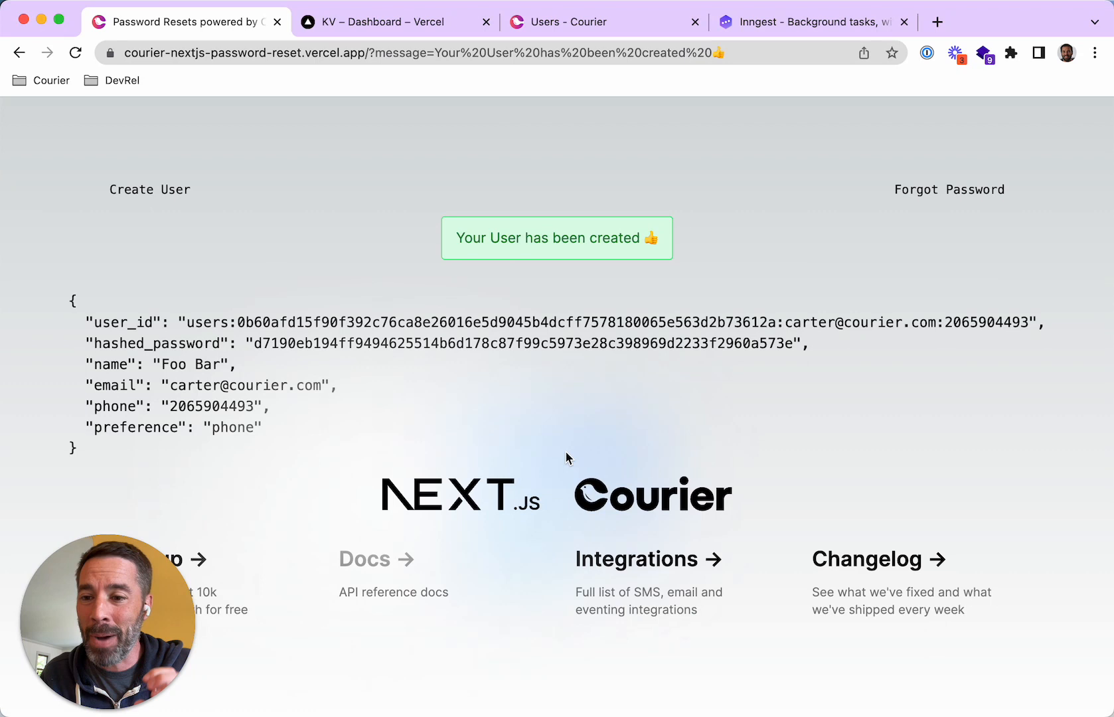
pyautogui.moveTo(539, 130)
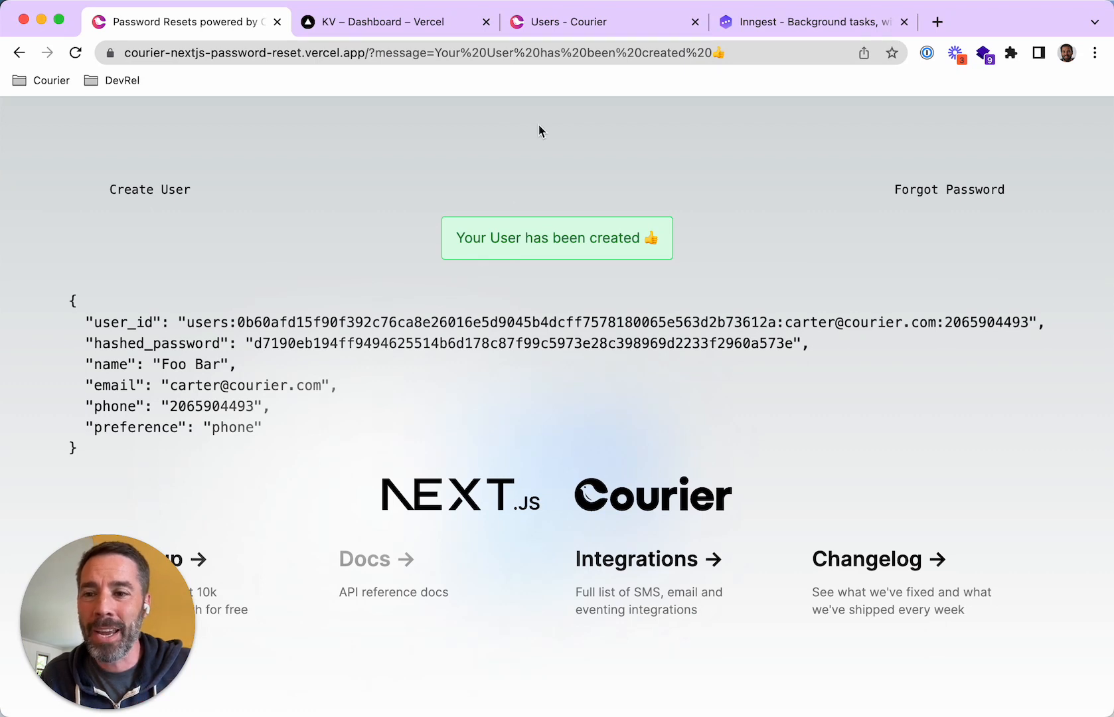
pyautogui.click(604, 21)
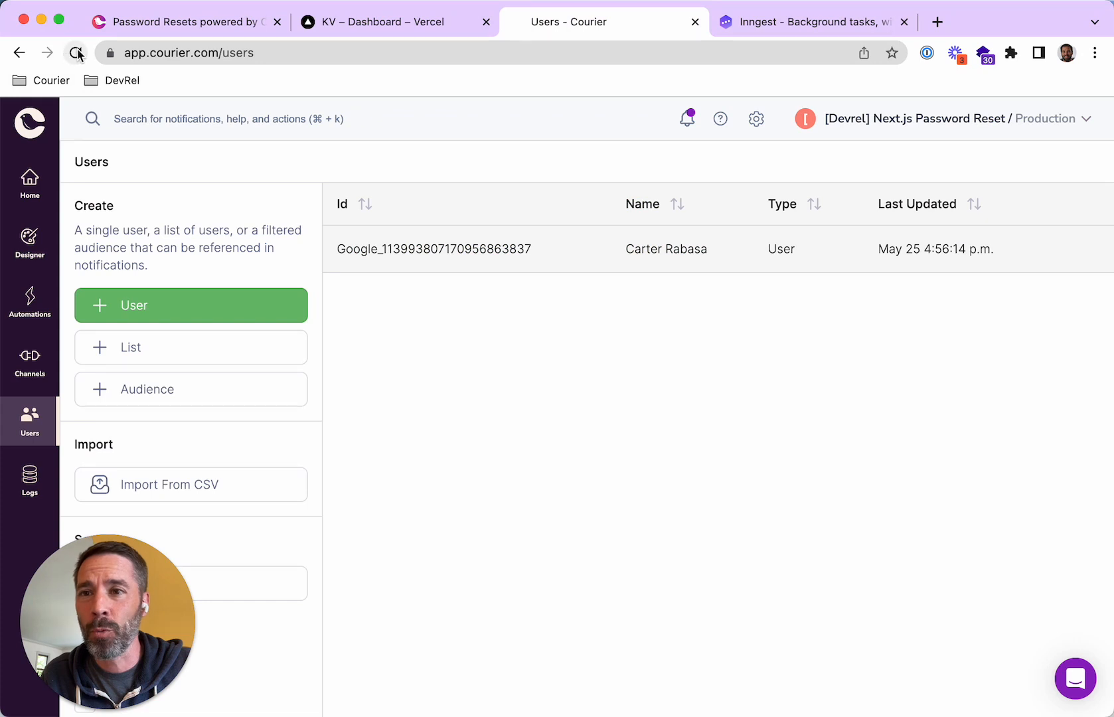
pyautogui.click(75, 53)
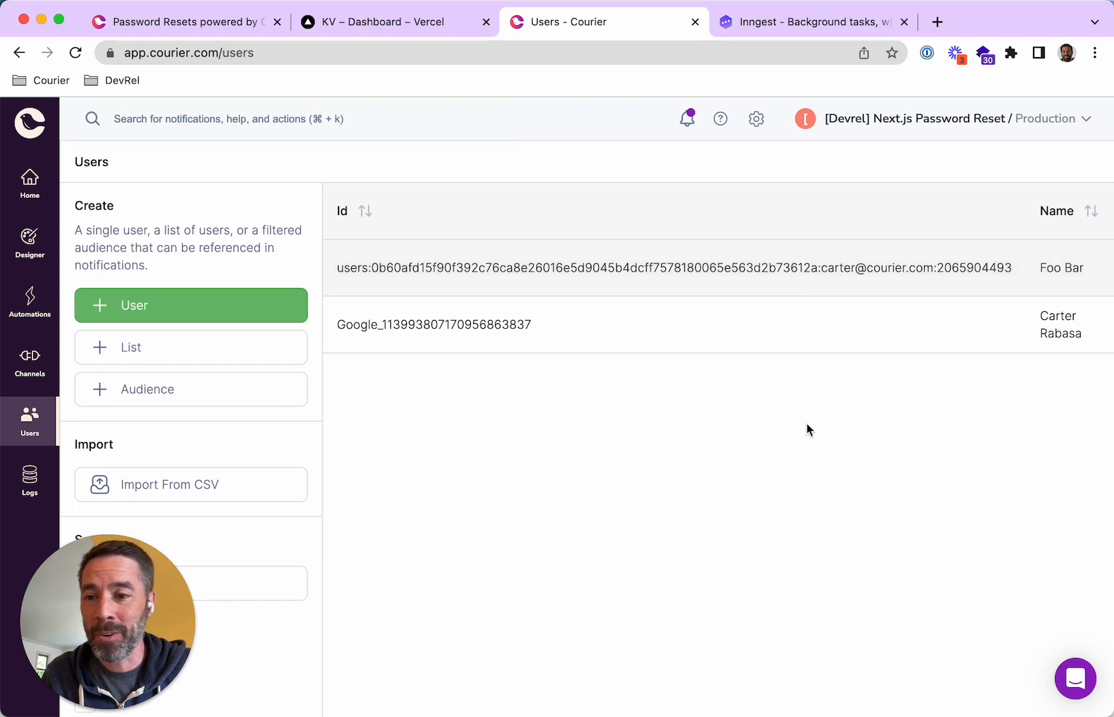
pyautogui.click(180, 23)
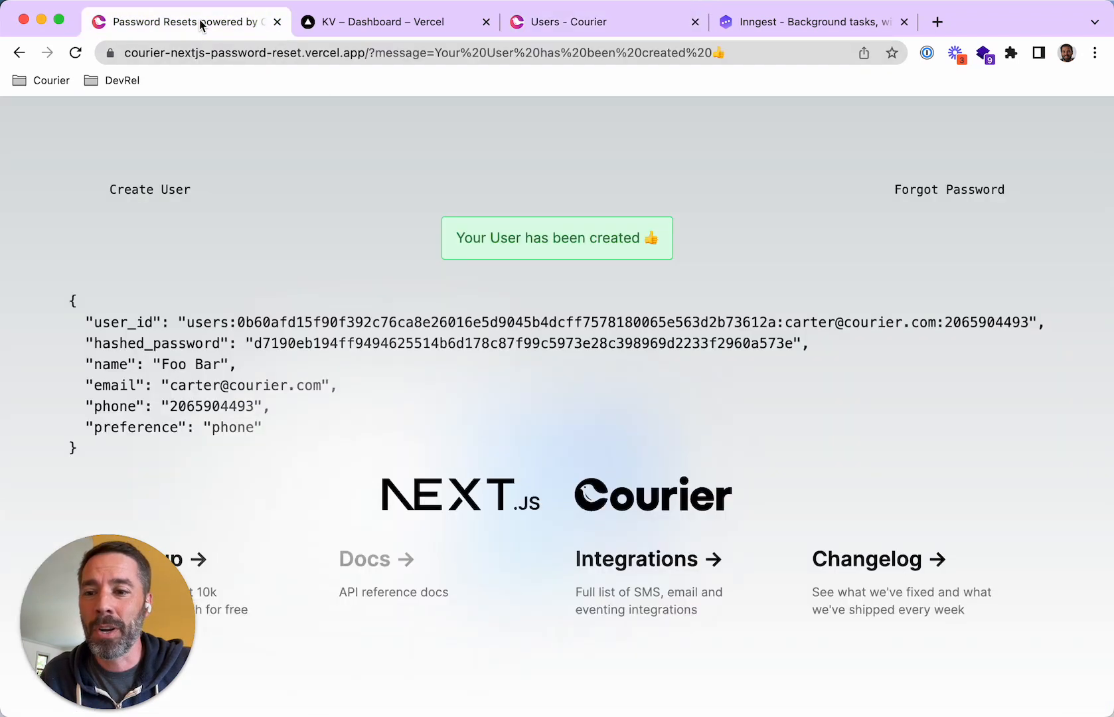
pyautogui.moveTo(859, 257)
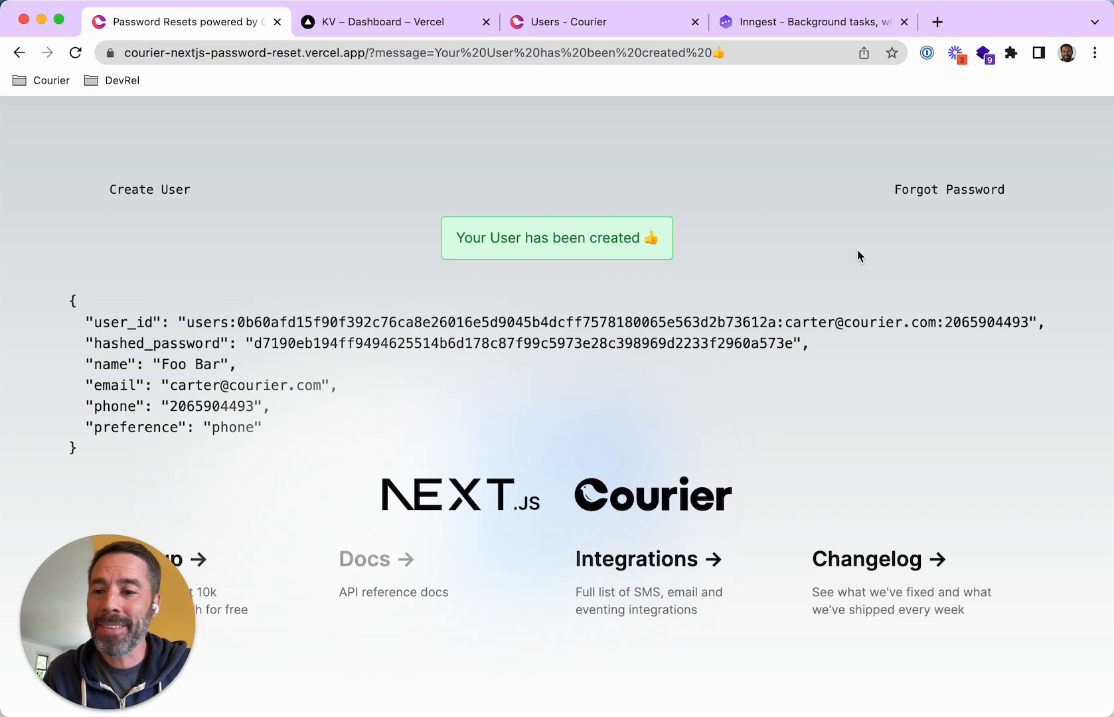
pyautogui.moveTo(922, 219)
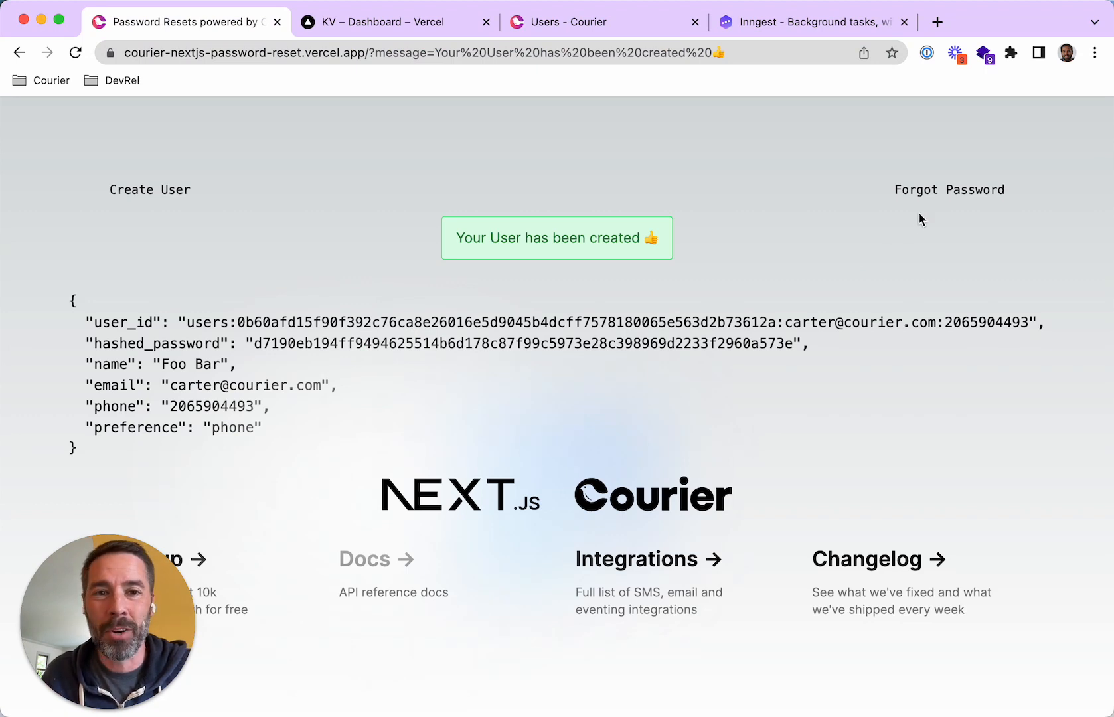
# - Request a password reset for Foo Bar's courier email from the Forgot Password form
pyautogui.click(948, 188)
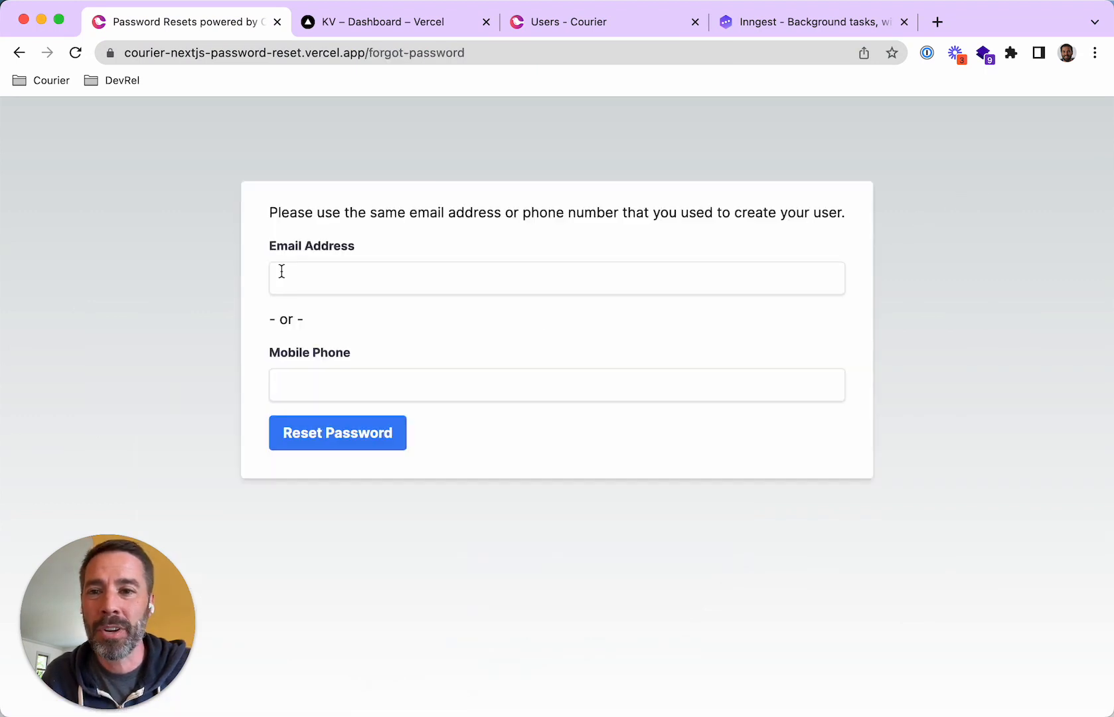
pyautogui.moveTo(254, 318)
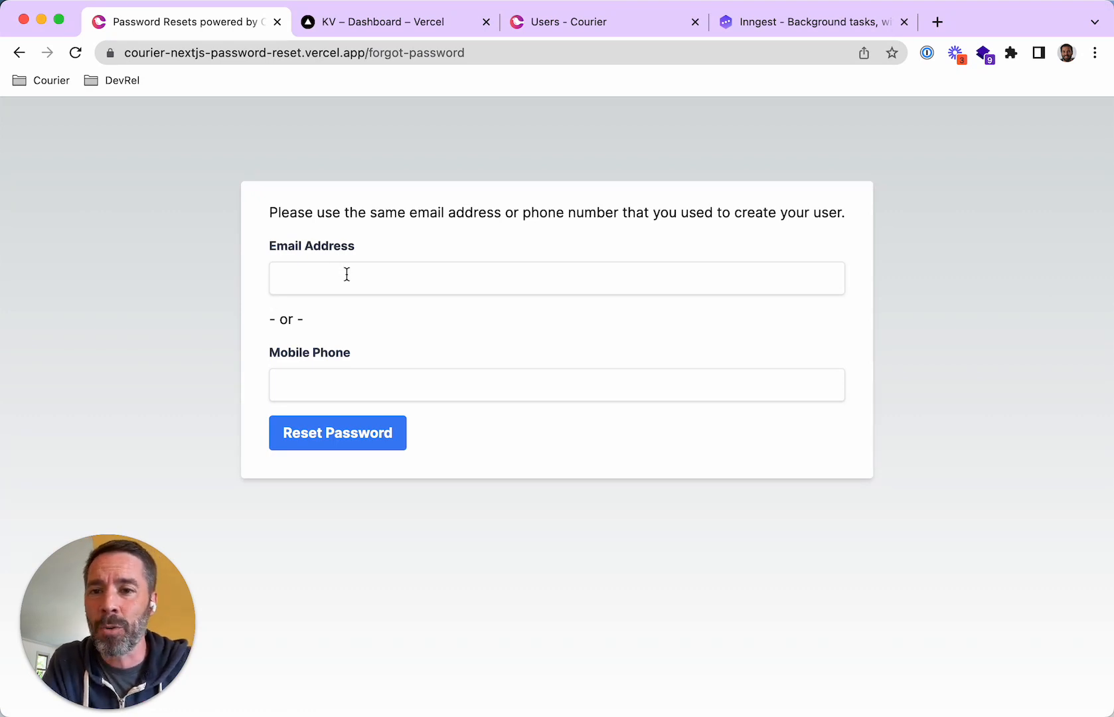
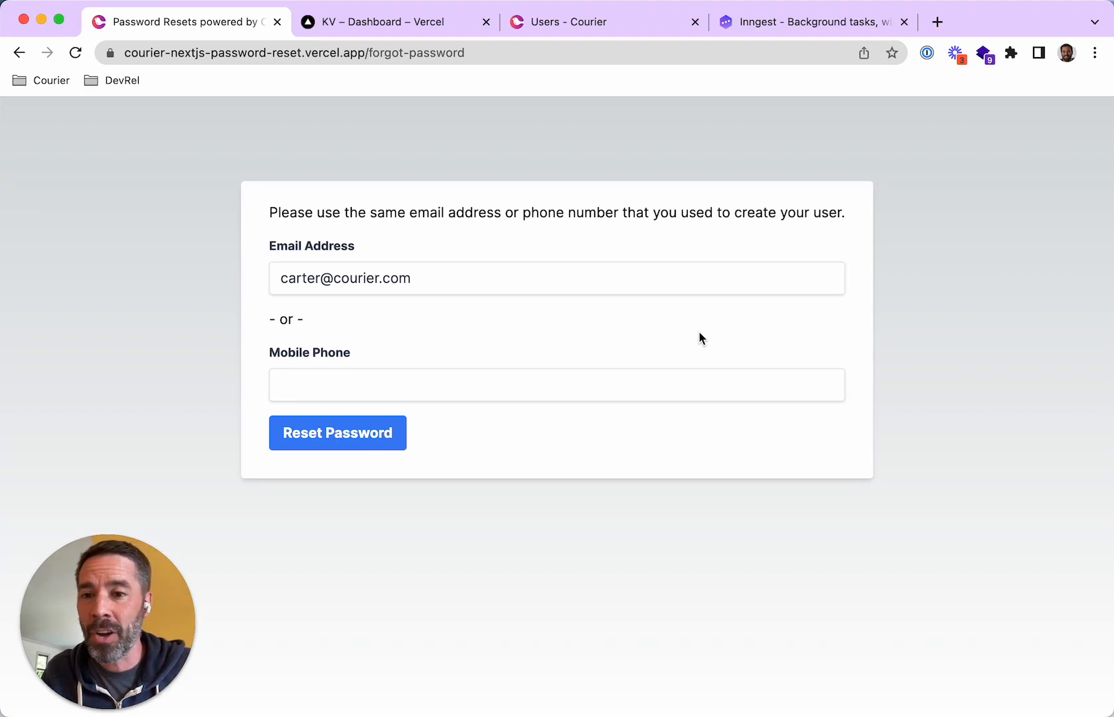
pyautogui.moveTo(508, 454)
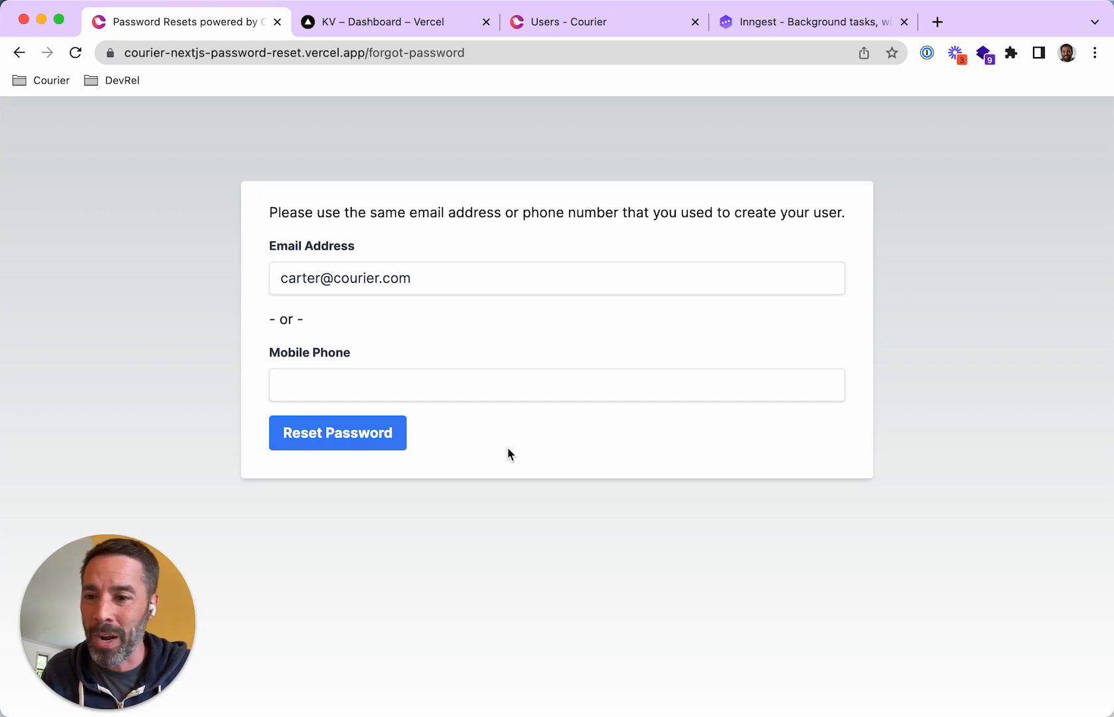
pyautogui.click(337, 432)
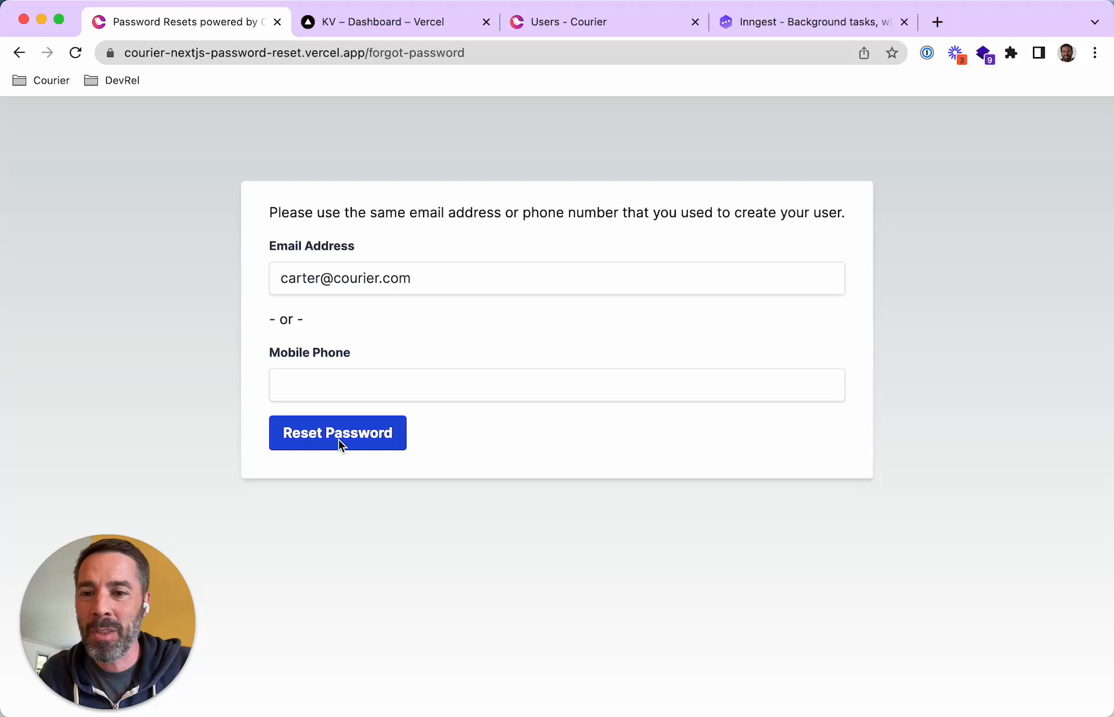
pyautogui.click(337, 432)
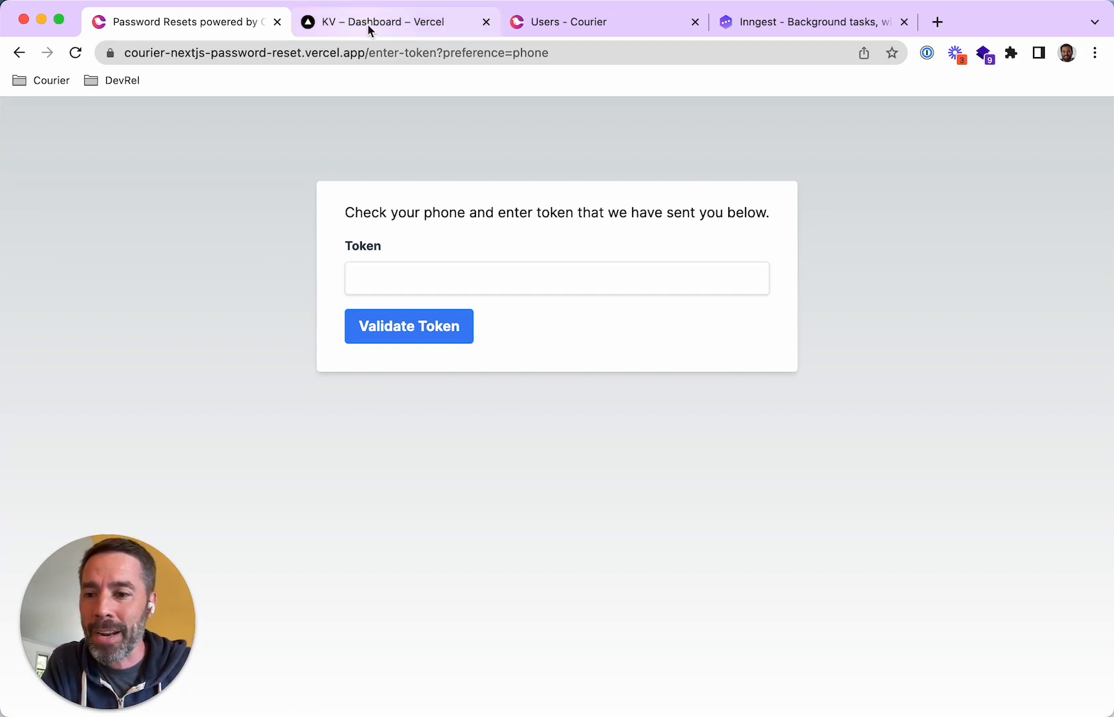
pyautogui.click(394, 22)
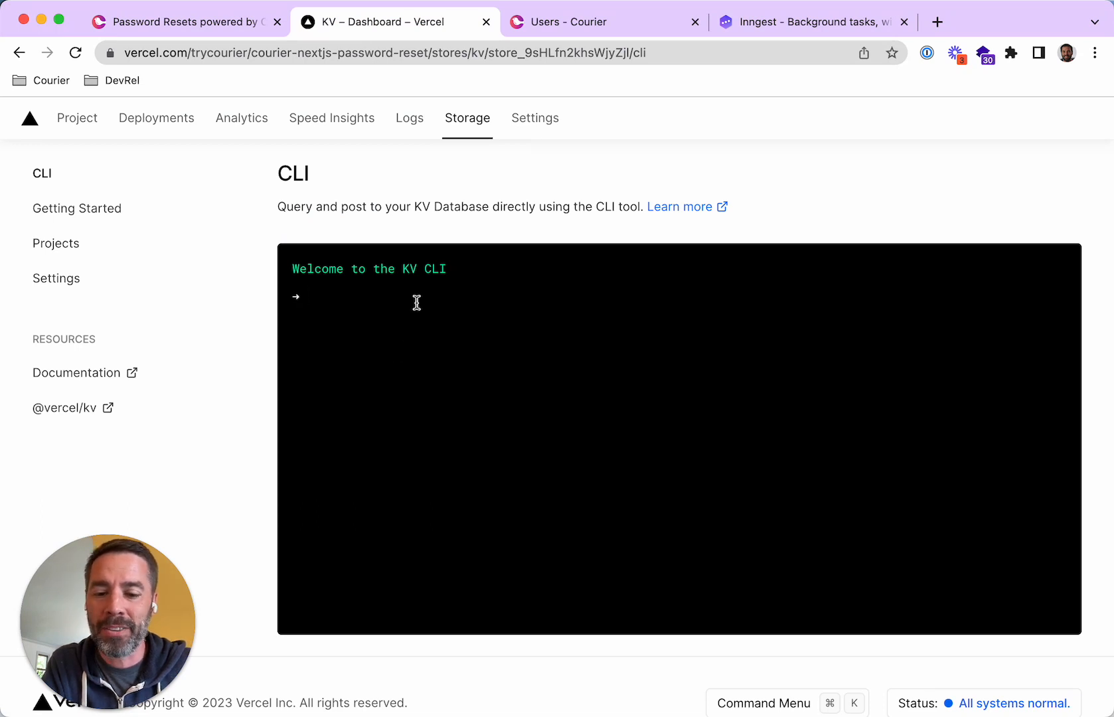
pyautogui.write('KEYS *')
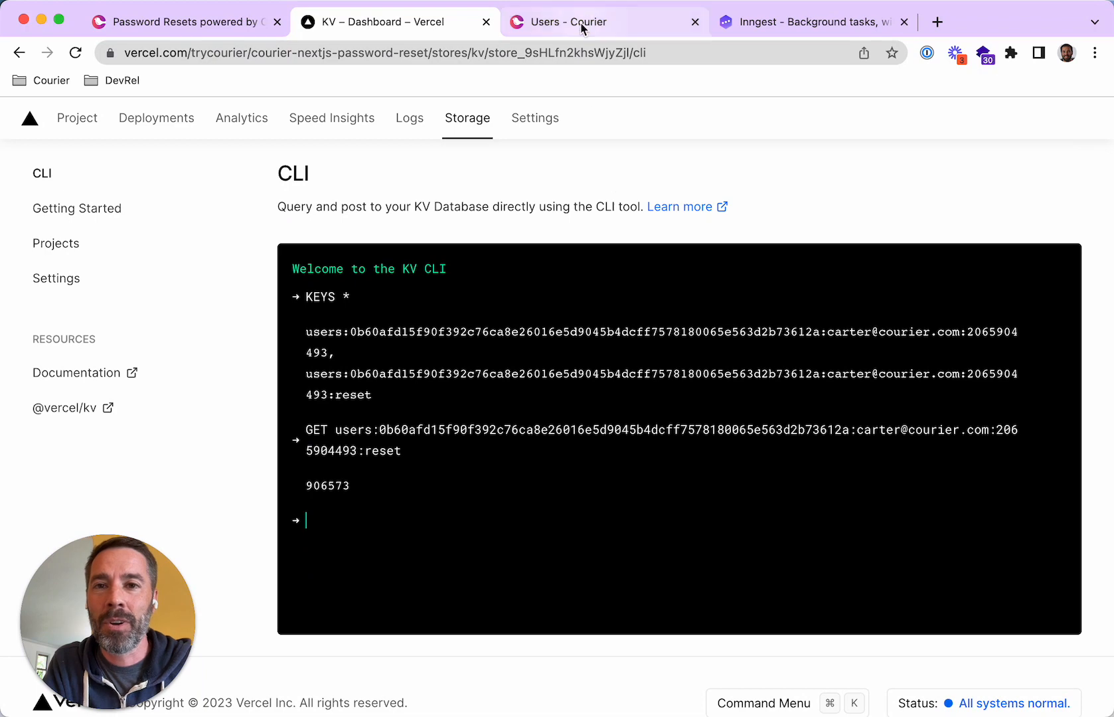
pyautogui.click(186, 21)
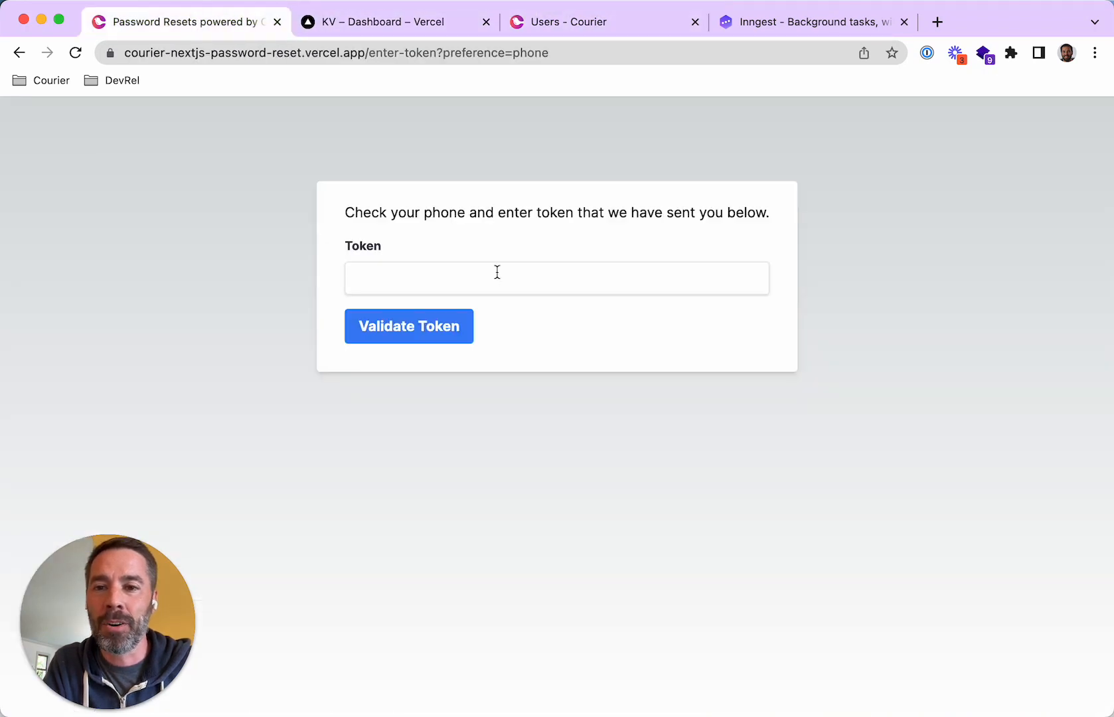
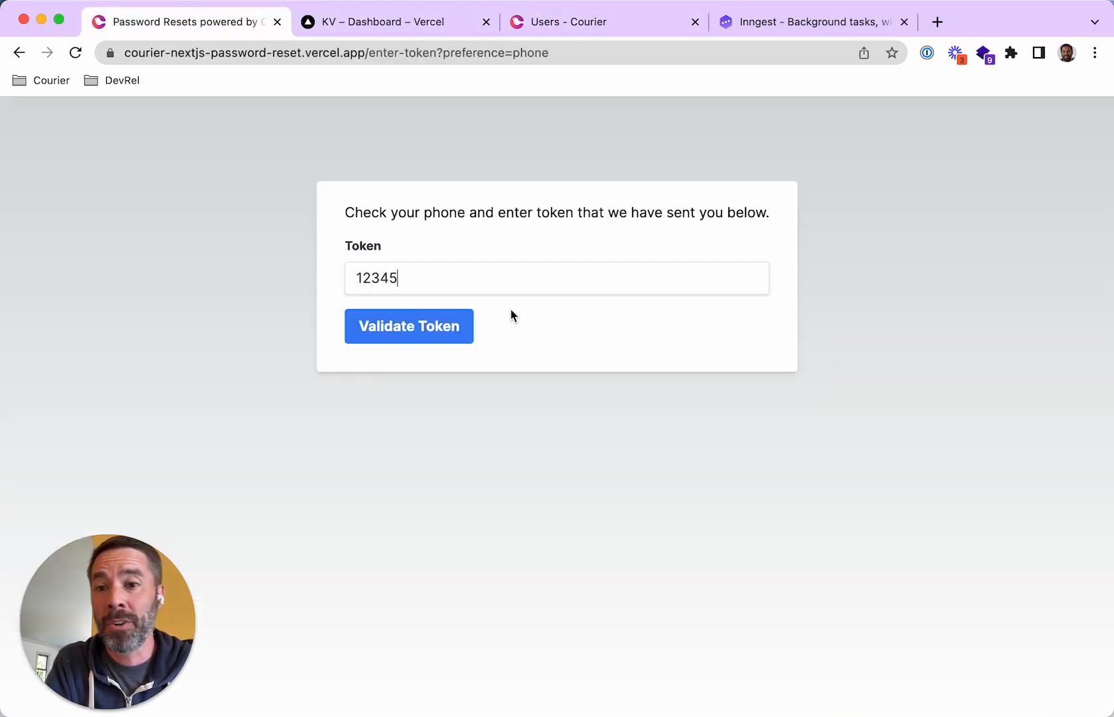
pyautogui.click(409, 327)
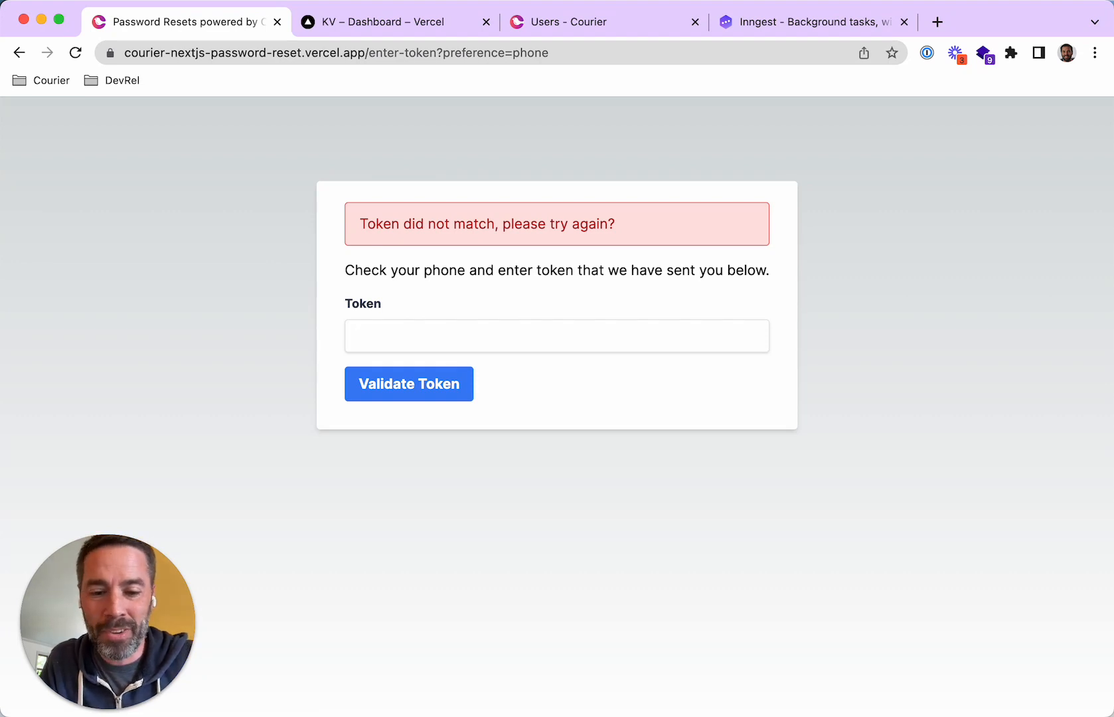
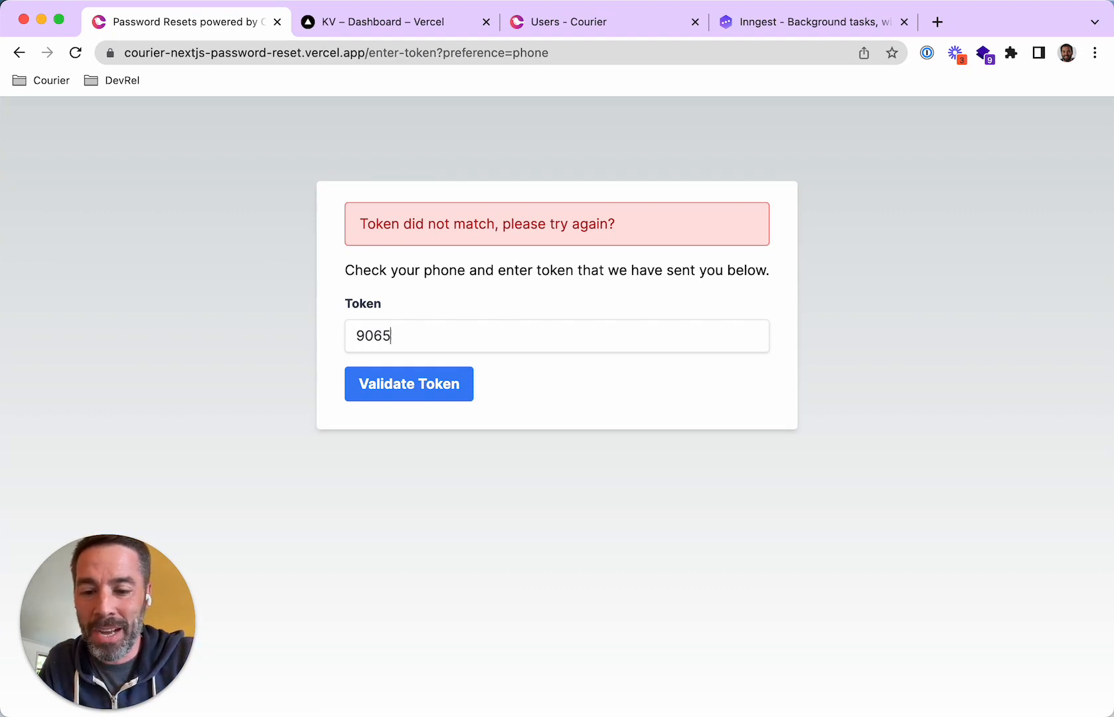
pyautogui.click(409, 383)
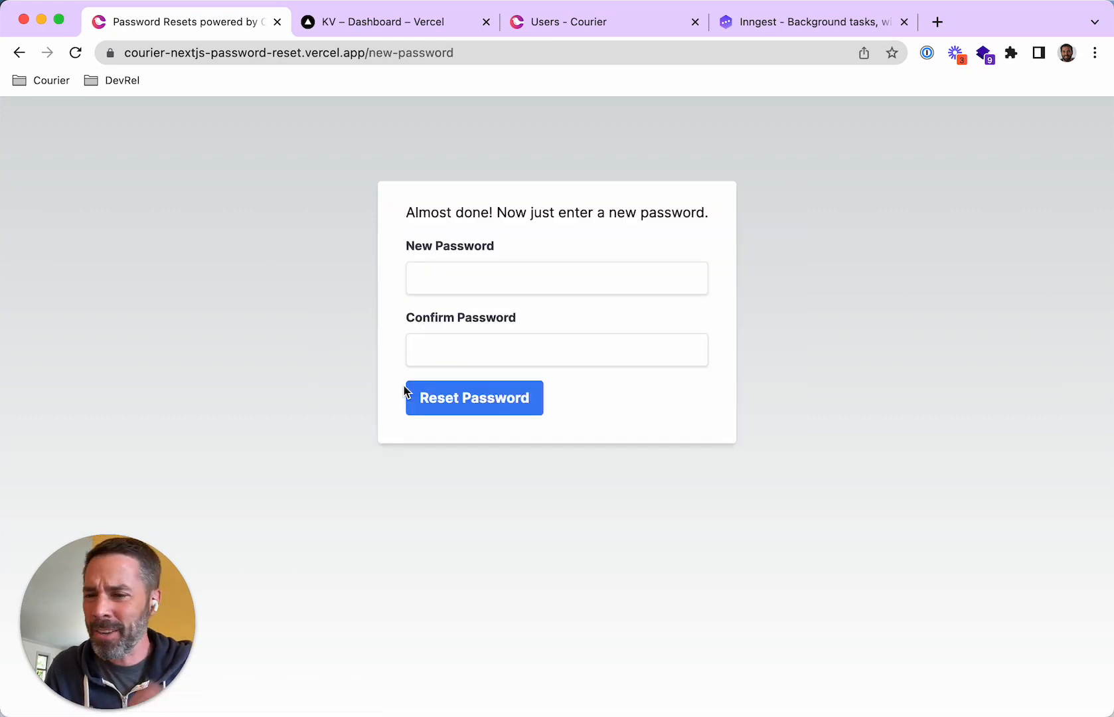
# - Enter and confirm the new password, completing the reset
pyautogui.click(556, 278)
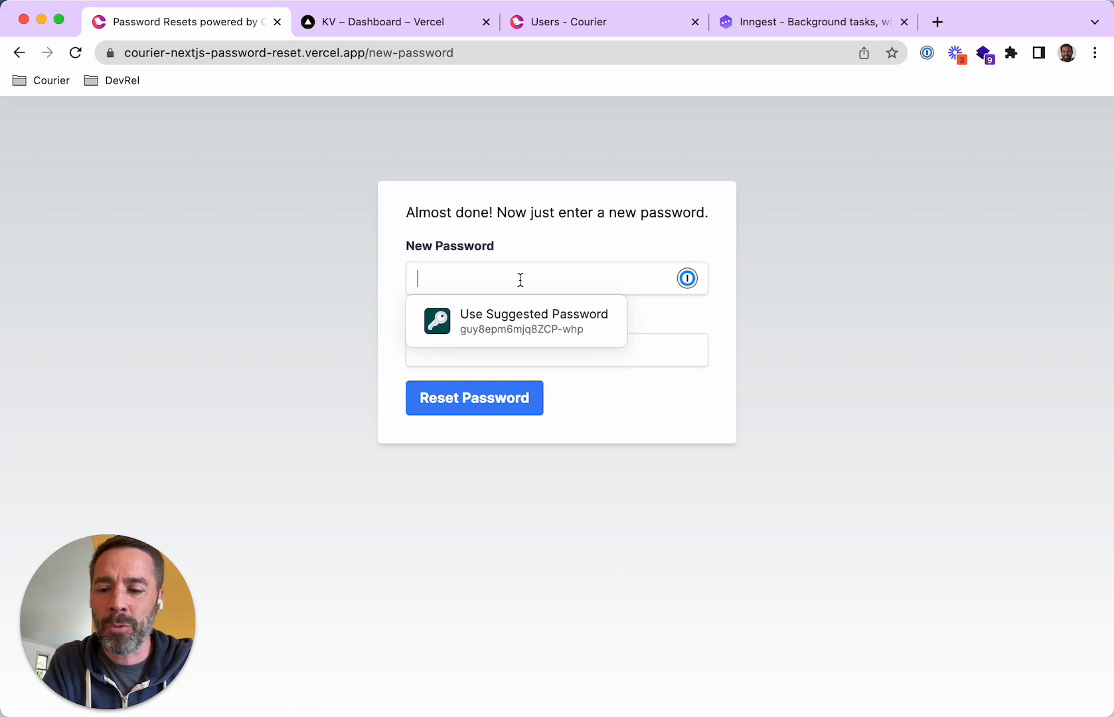
pyautogui.write('•••••')
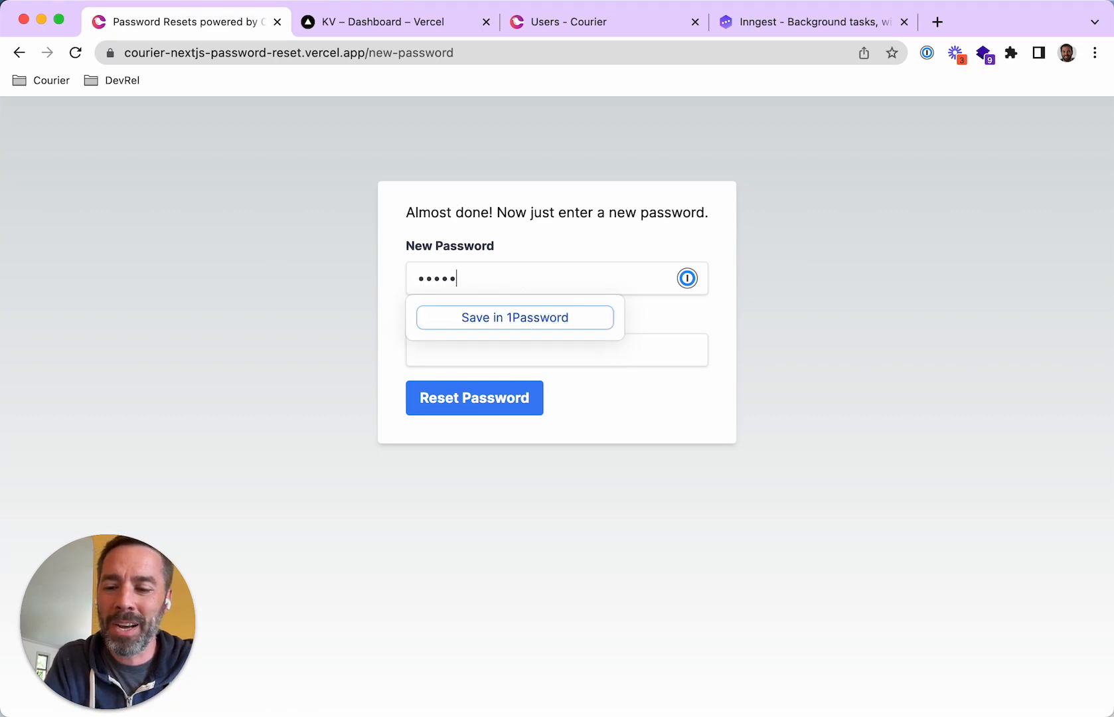
pyautogui.write('•••••')
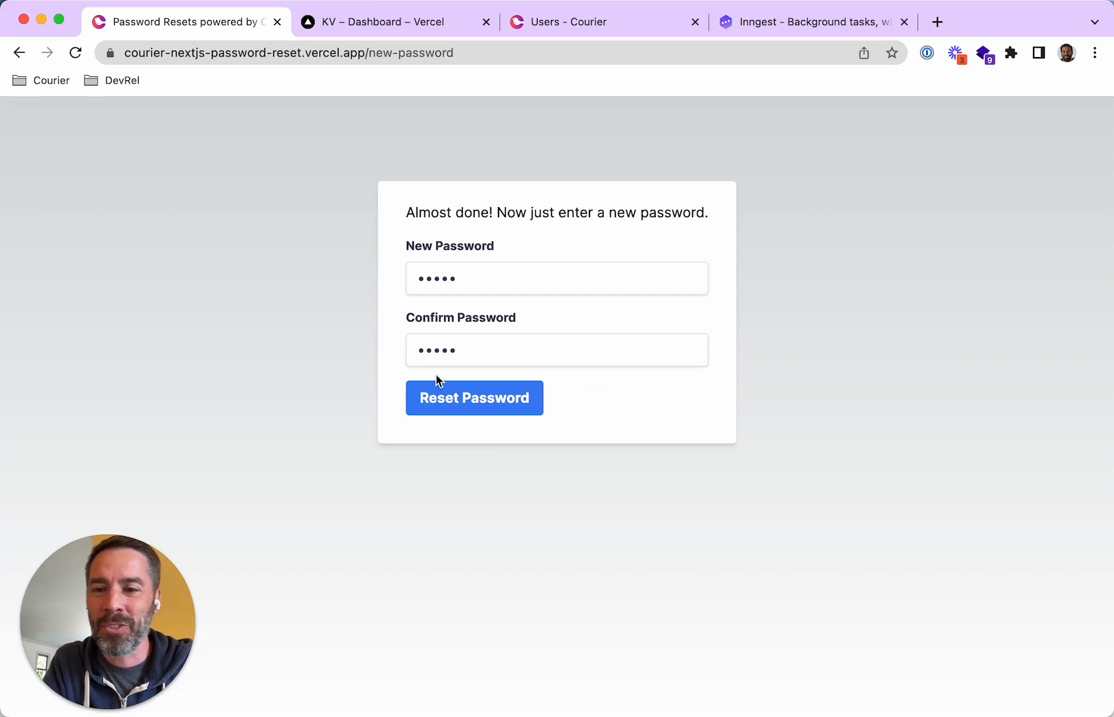
pyautogui.click(474, 397)
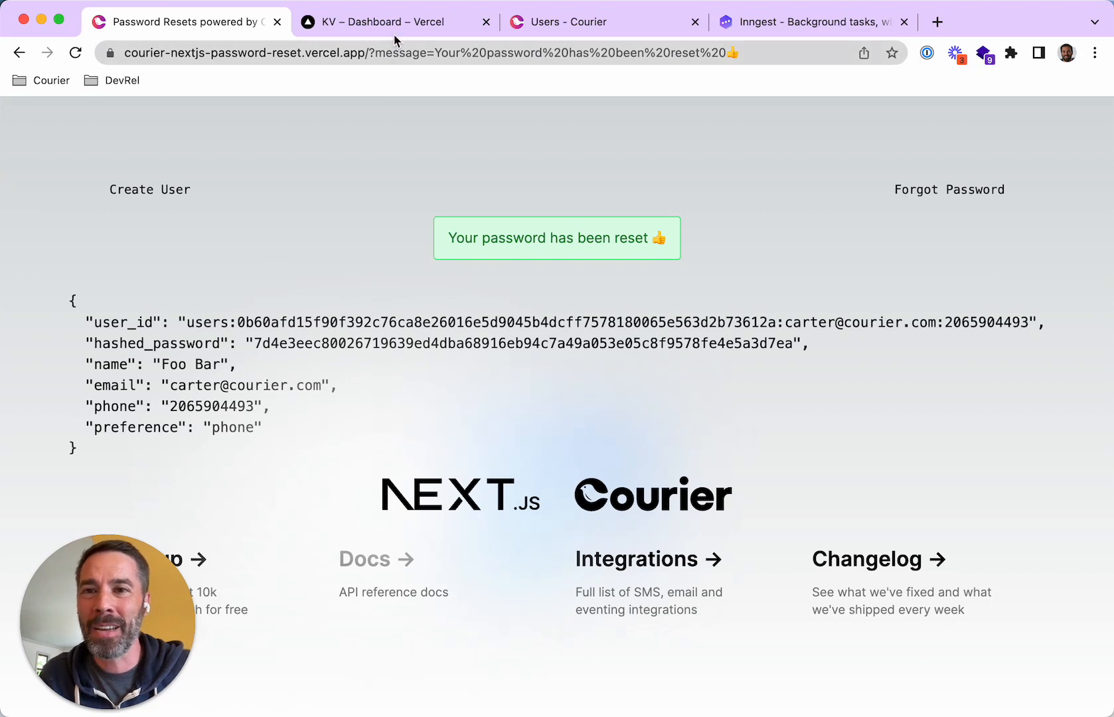
# - Run KEYS * in the KV CLI again post-reset, then view the Courier users list
pyautogui.click(396, 21)
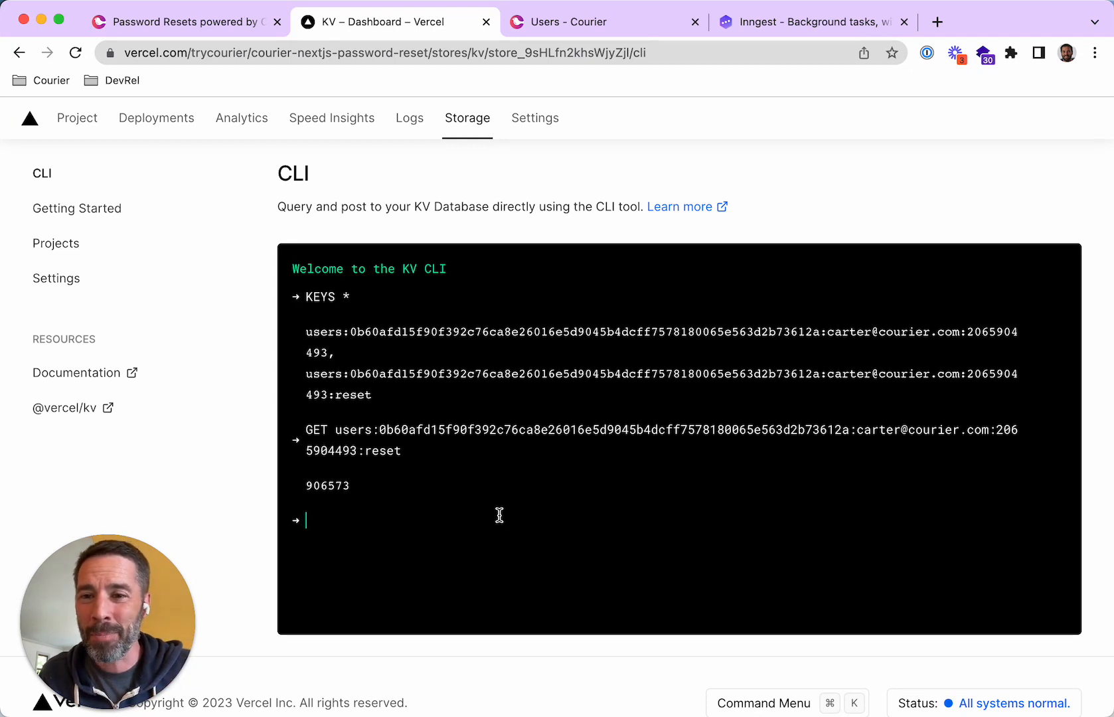
pyautogui.write('KEYS *')
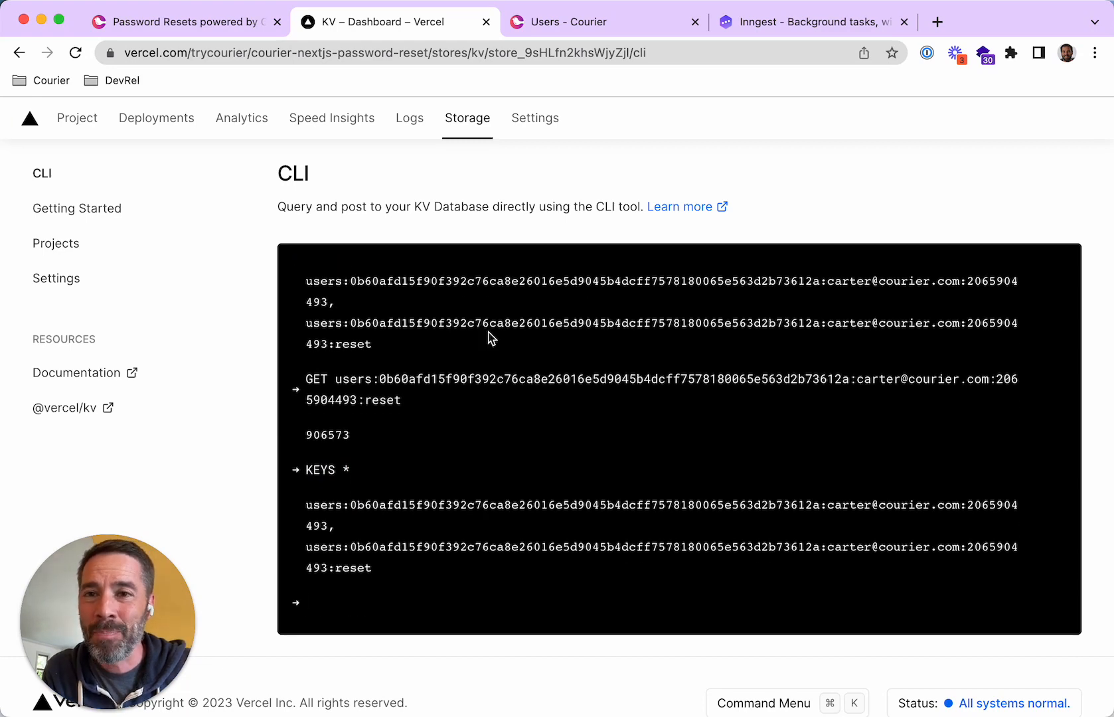
pyautogui.click(604, 22)
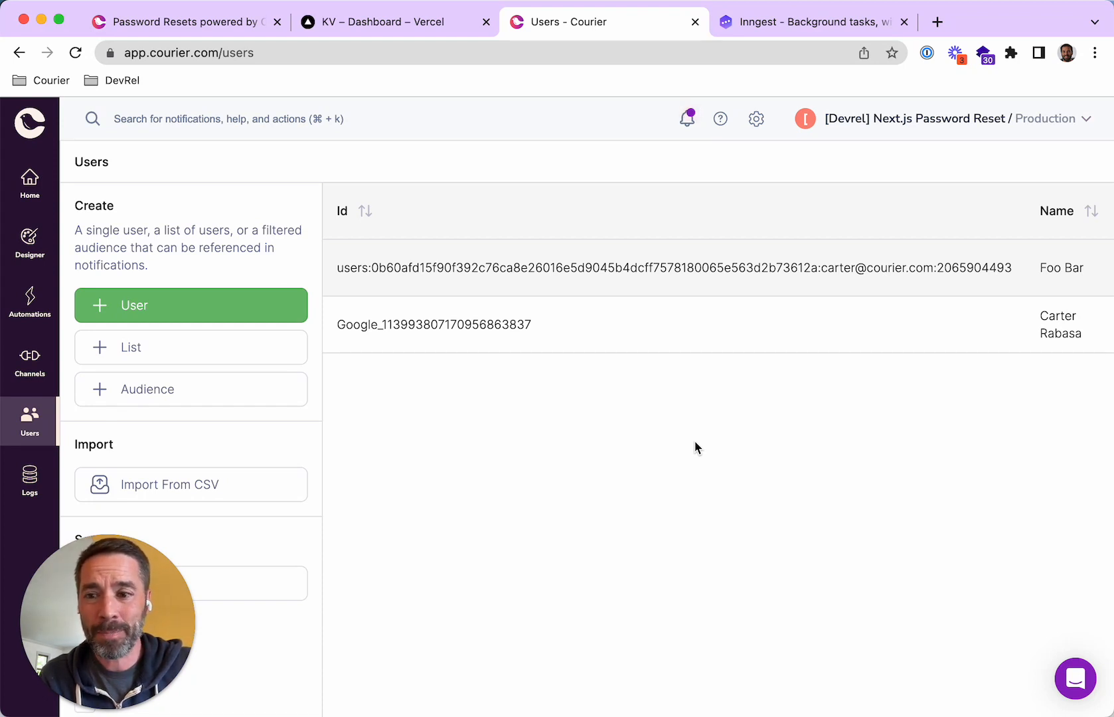
# - View the Inngest background tasks page, then return to the reset confirmation
pyautogui.click(814, 21)
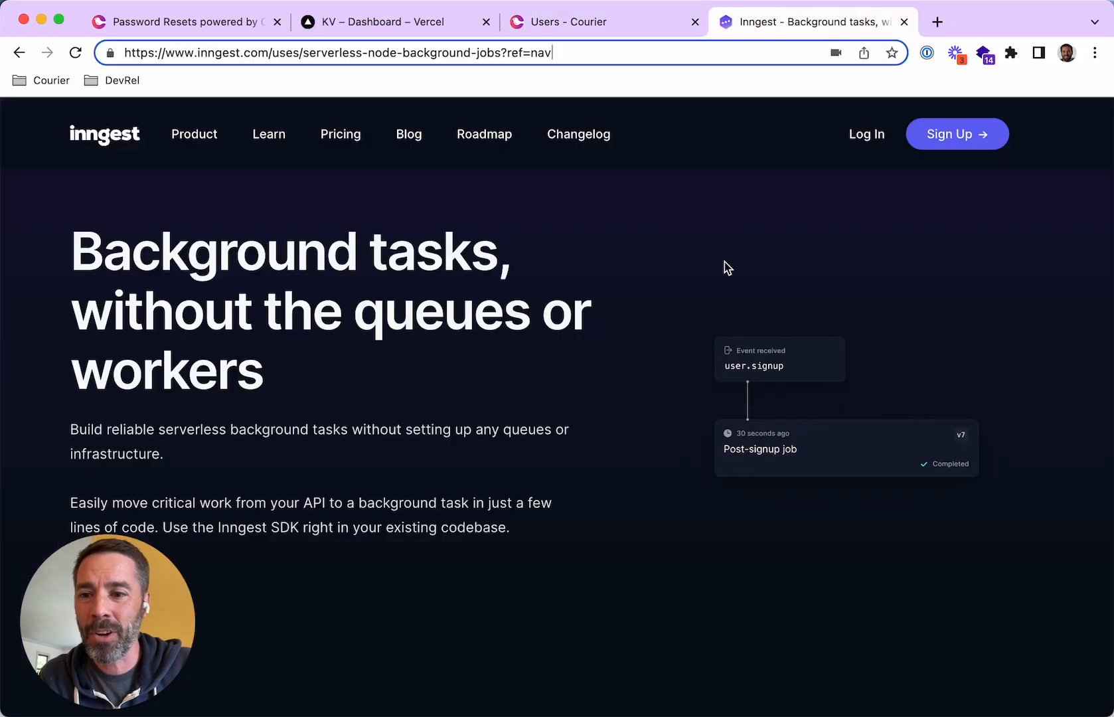
pyautogui.moveTo(628, 557)
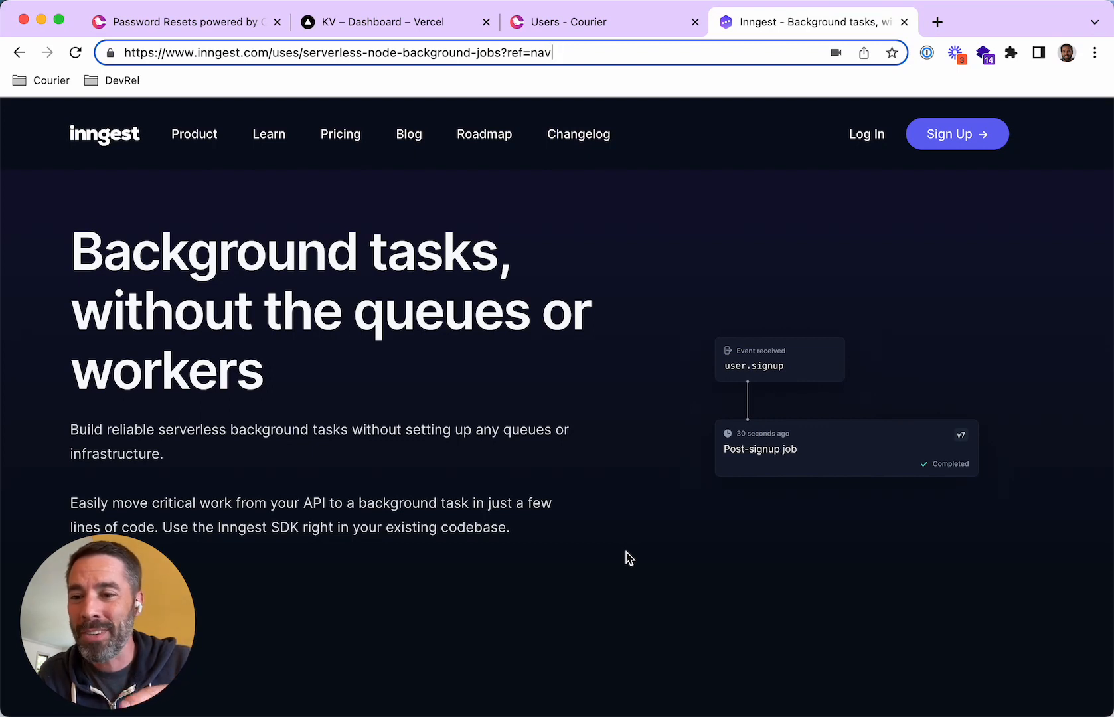
pyautogui.moveTo(357, 214)
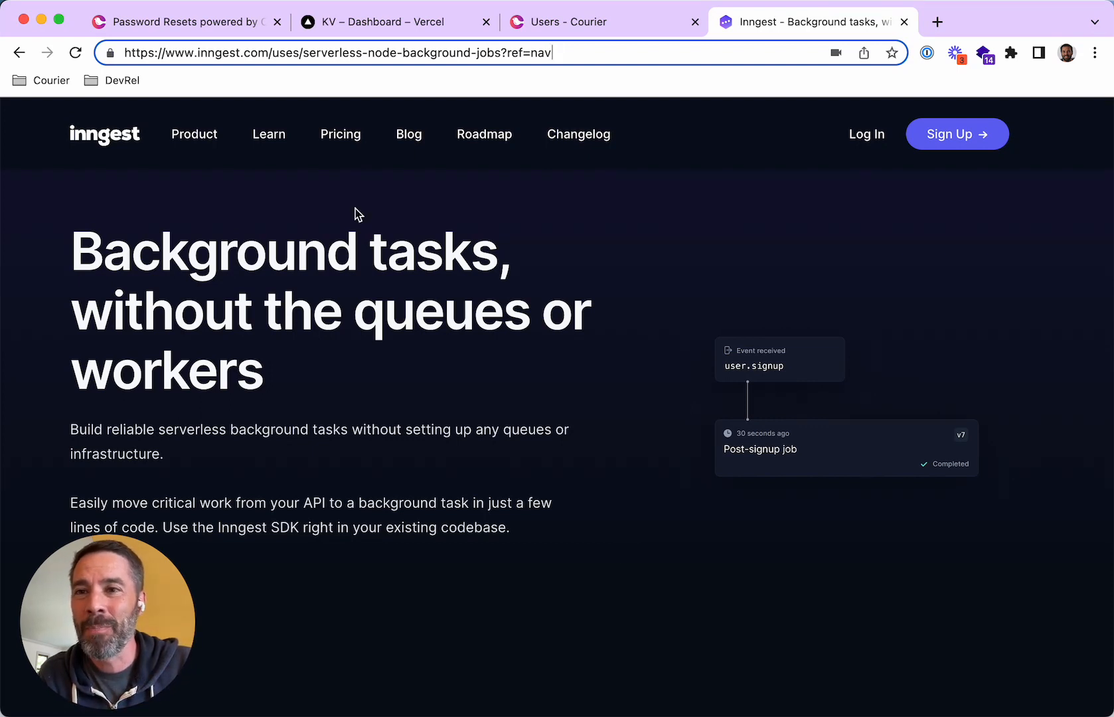
pyautogui.click(184, 21)
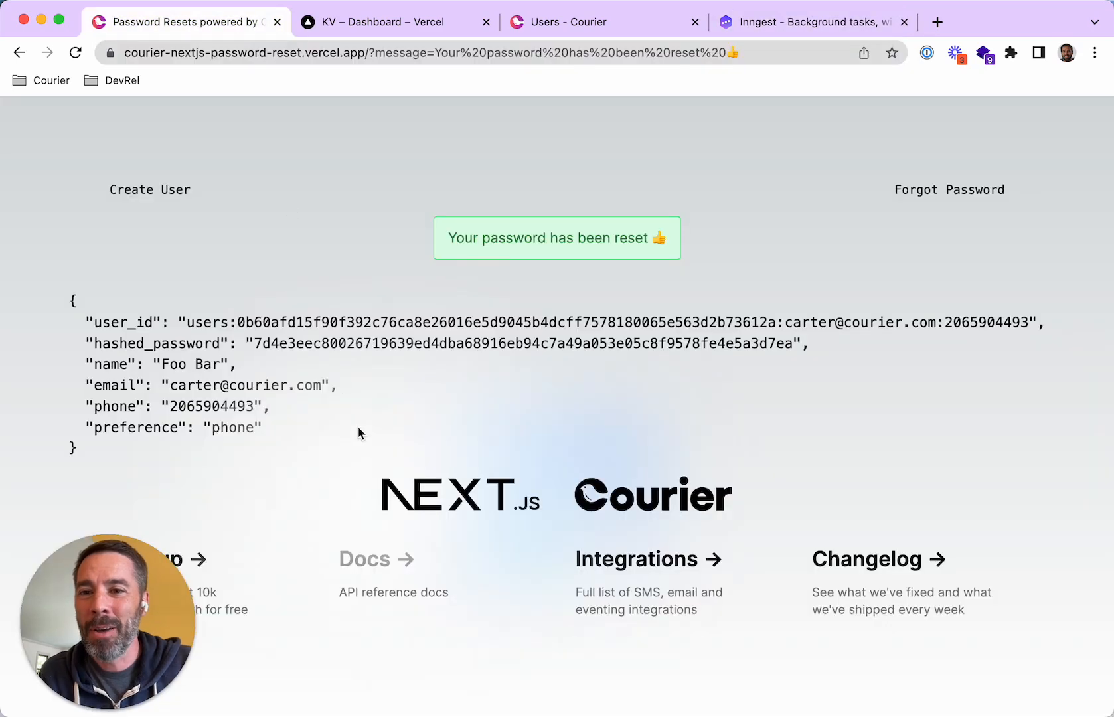